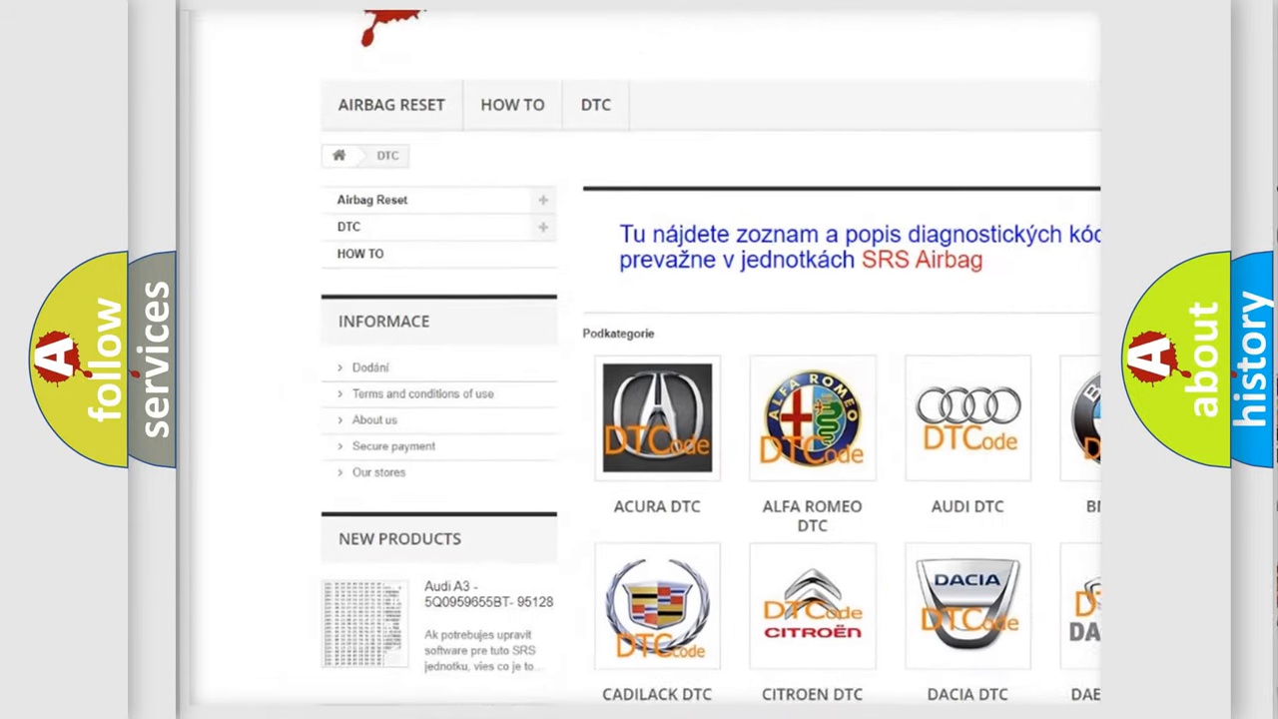
scroll("down", 3)
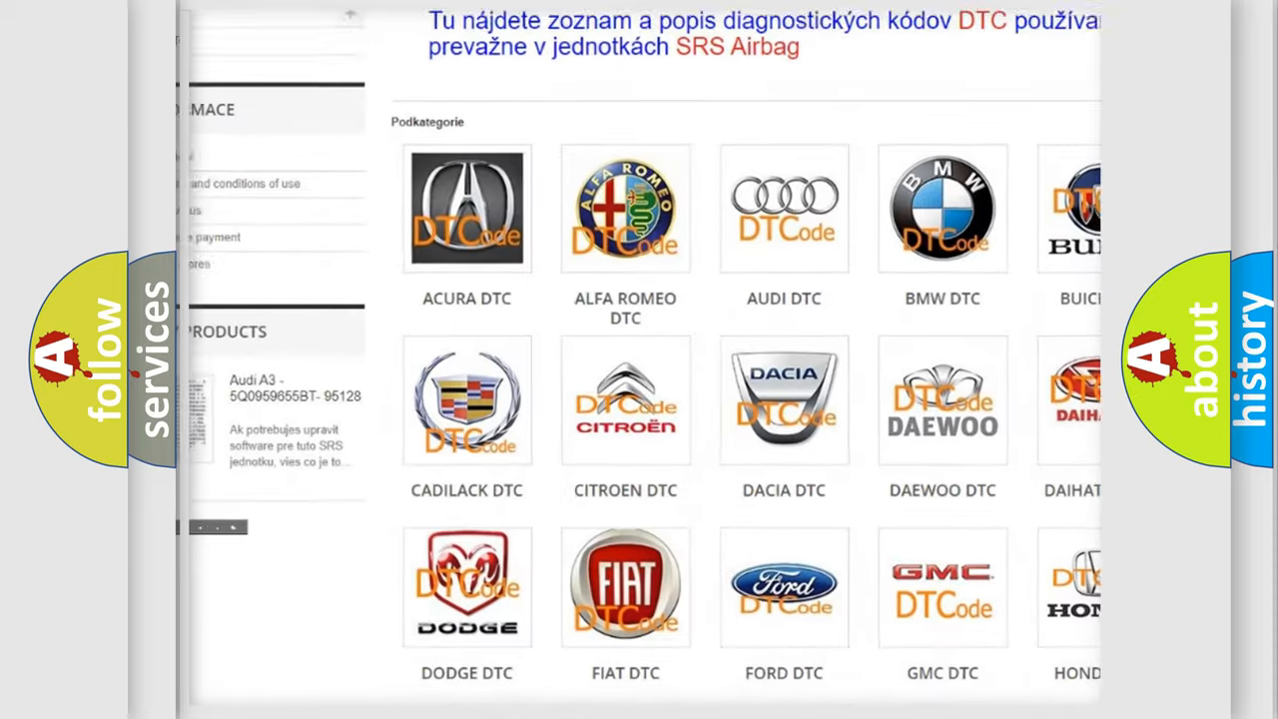
scroll("down", 3)
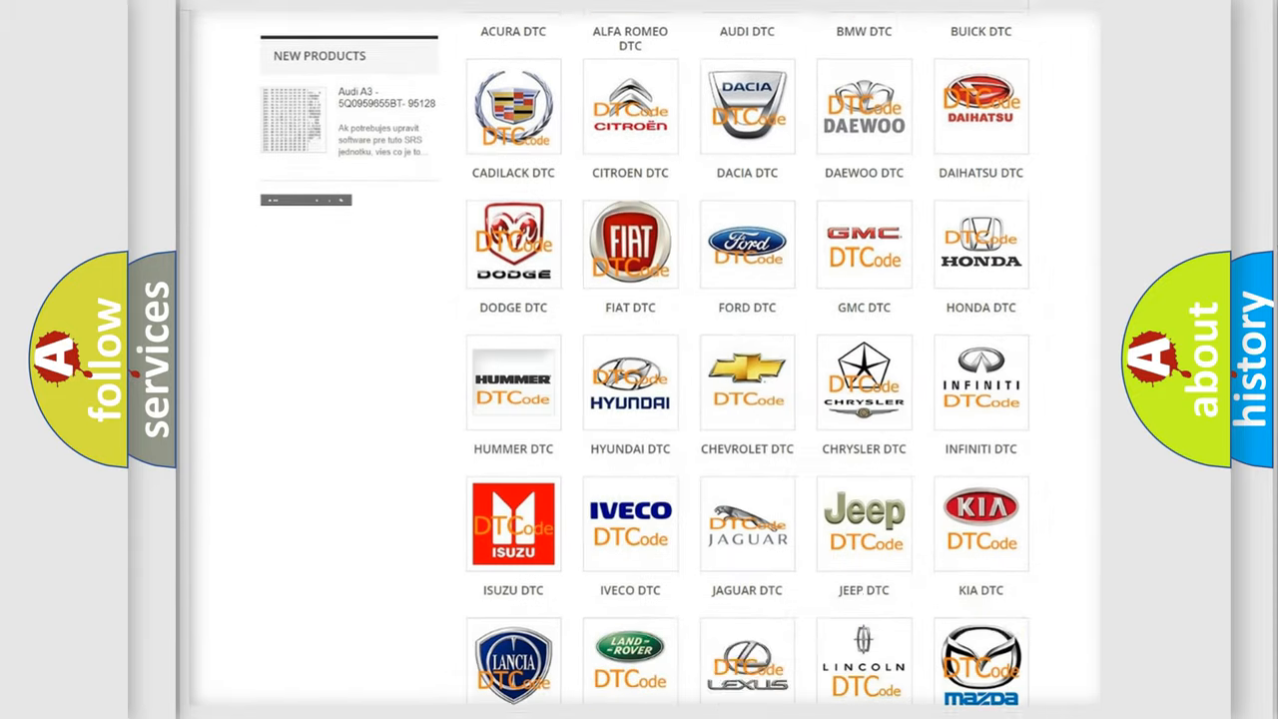
scroll("down", 3)
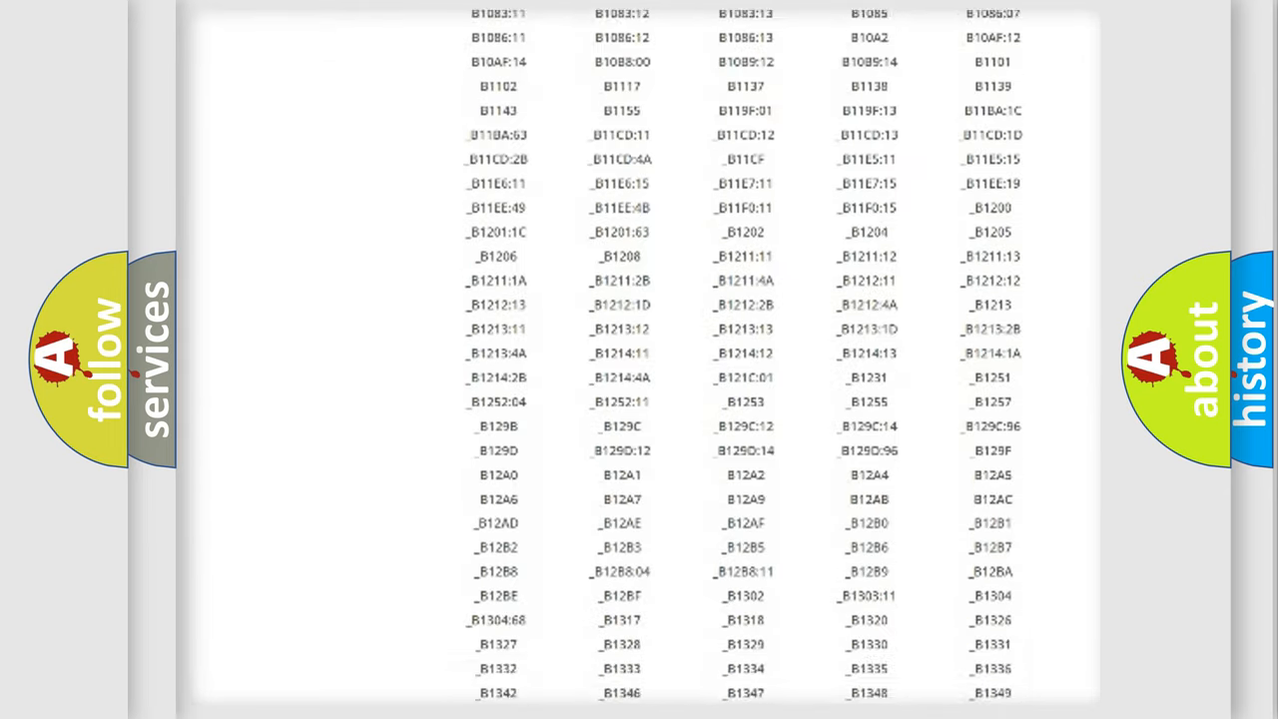
scroll("down", 3)
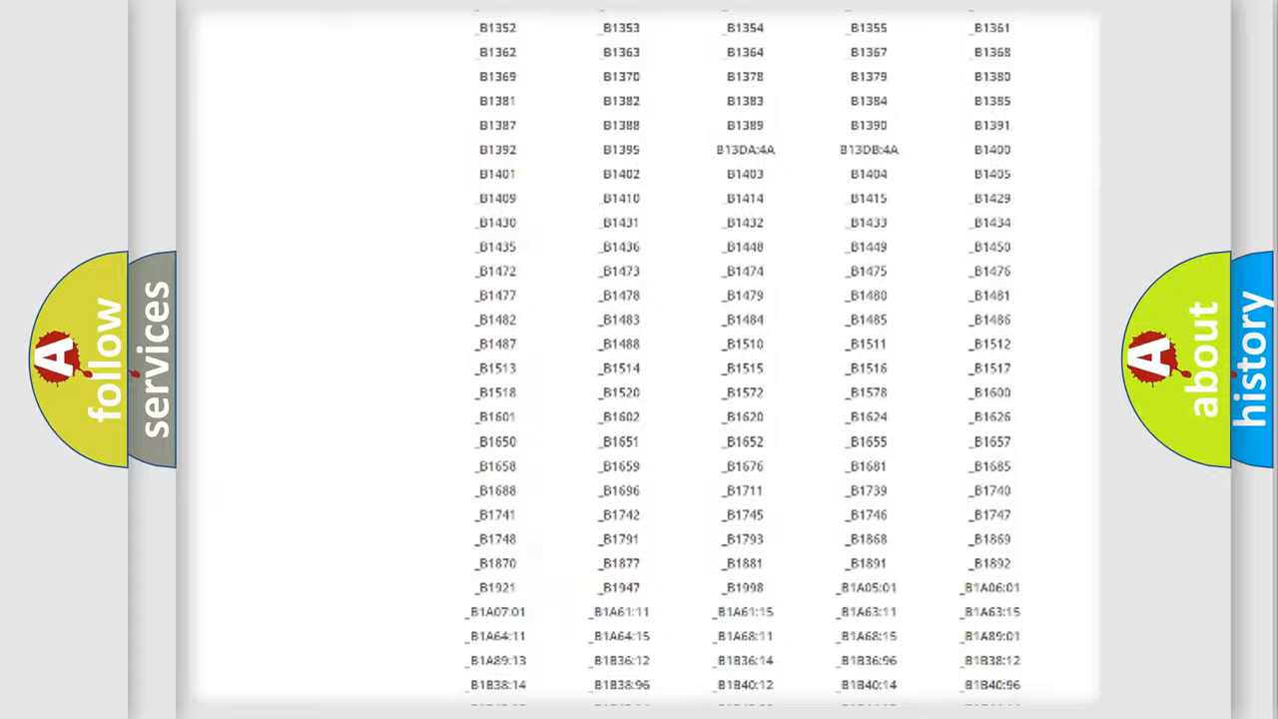
scroll("up", 3)
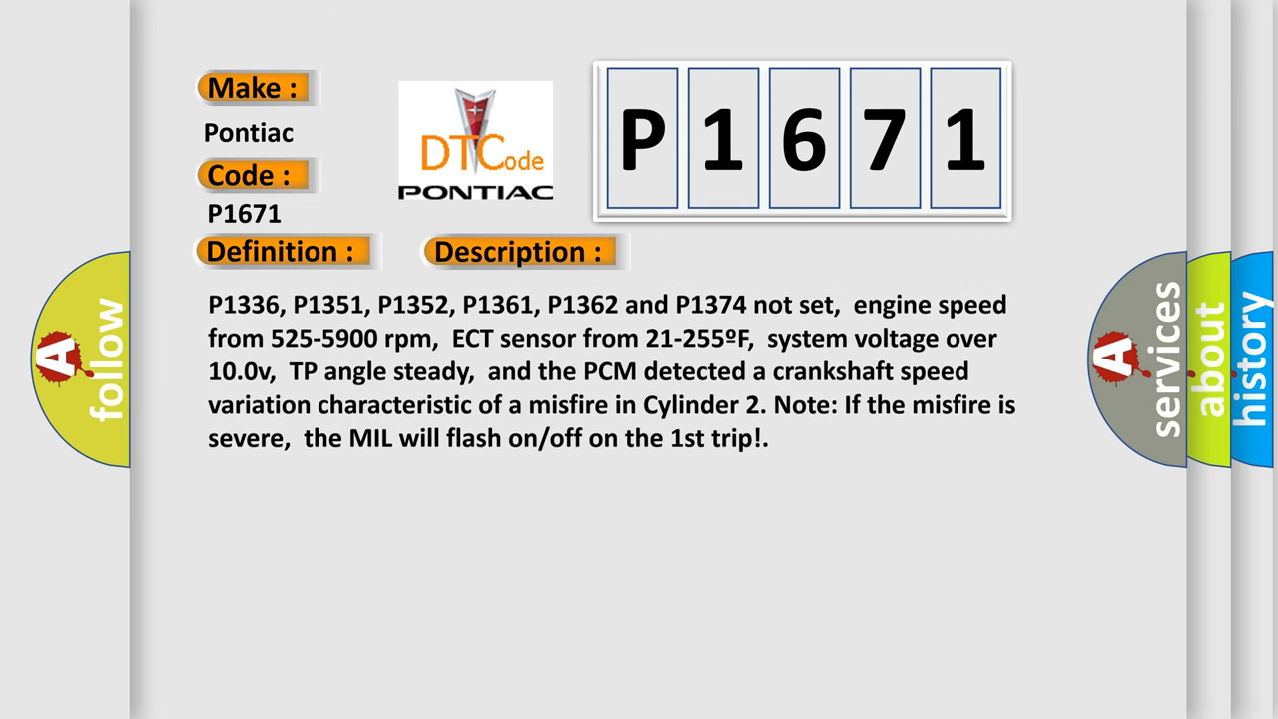
scroll("down", 3)
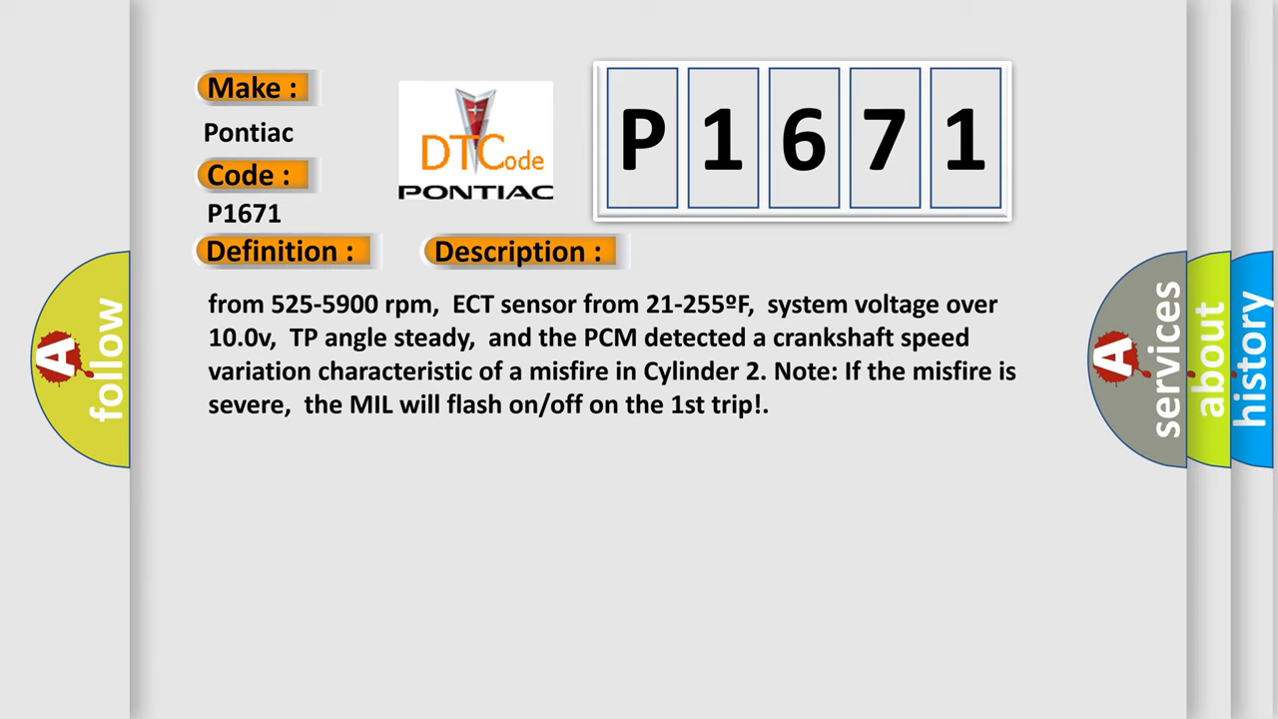
scroll("down", 3)
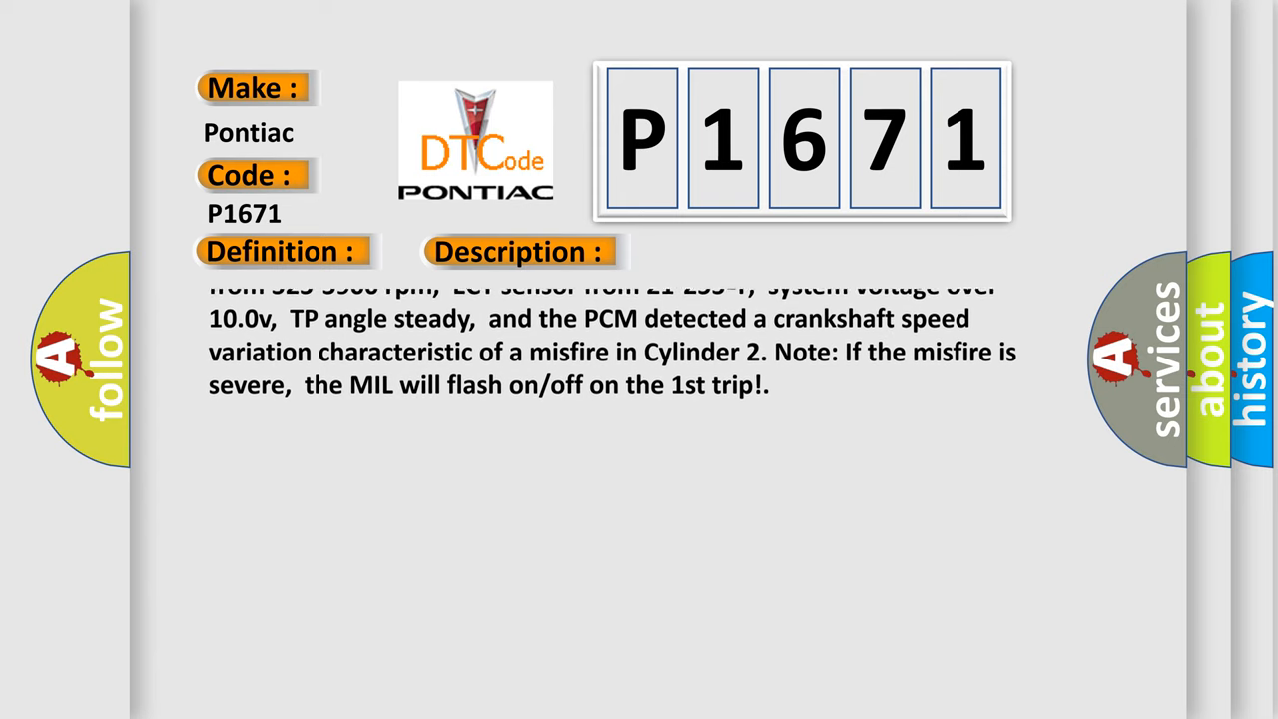